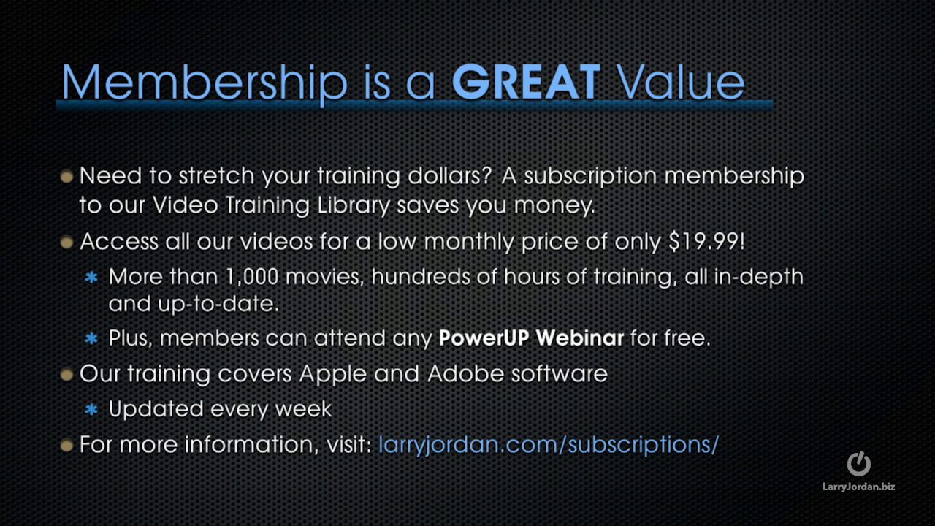
Step: Advance the slideshow past the membership pitch to the closing Thanks! slide
key(Right)
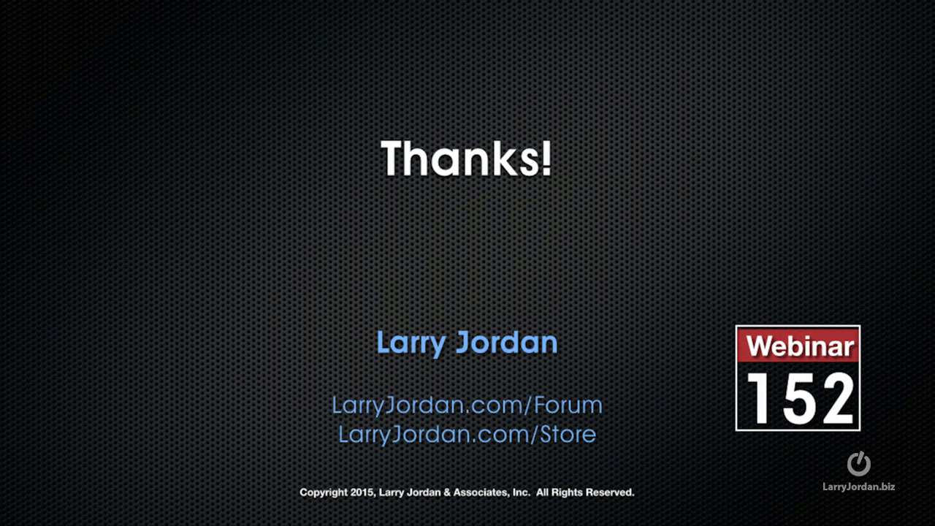